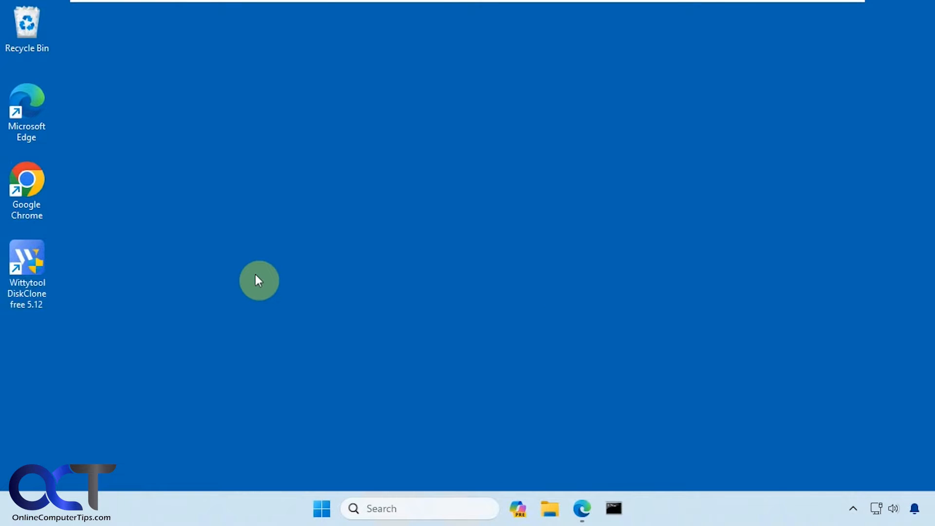
{"action": "mouse_move", "coordinate": [251, 273]}
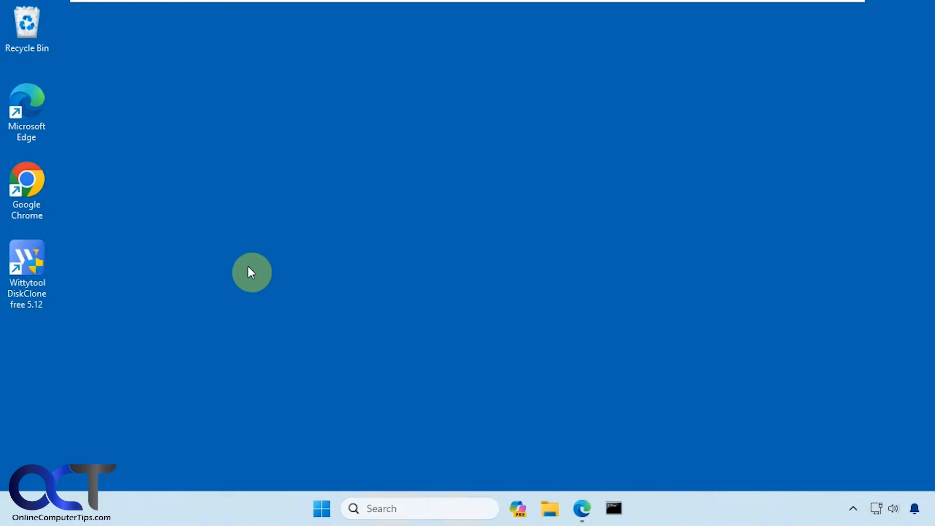
{"action": "mouse_move", "coordinate": [266, 274]}
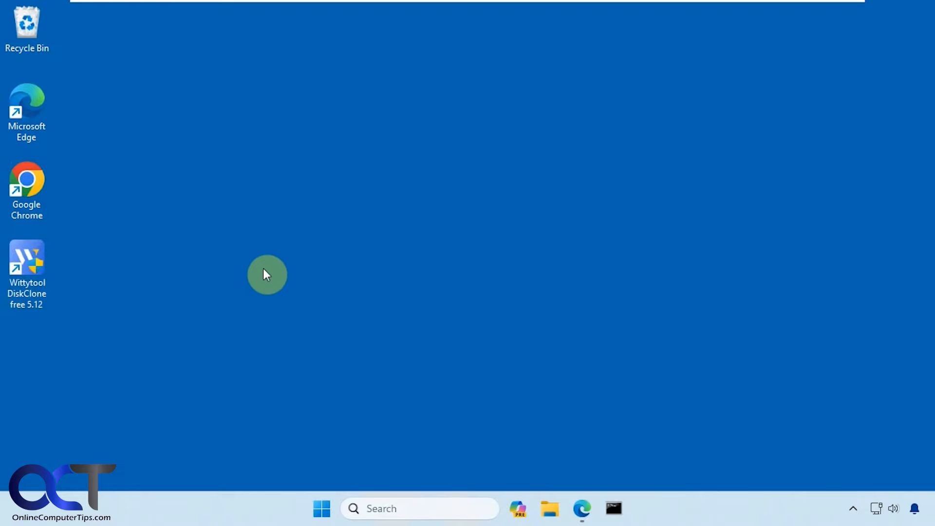
{"action": "mouse_move", "coordinate": [303, 264]}
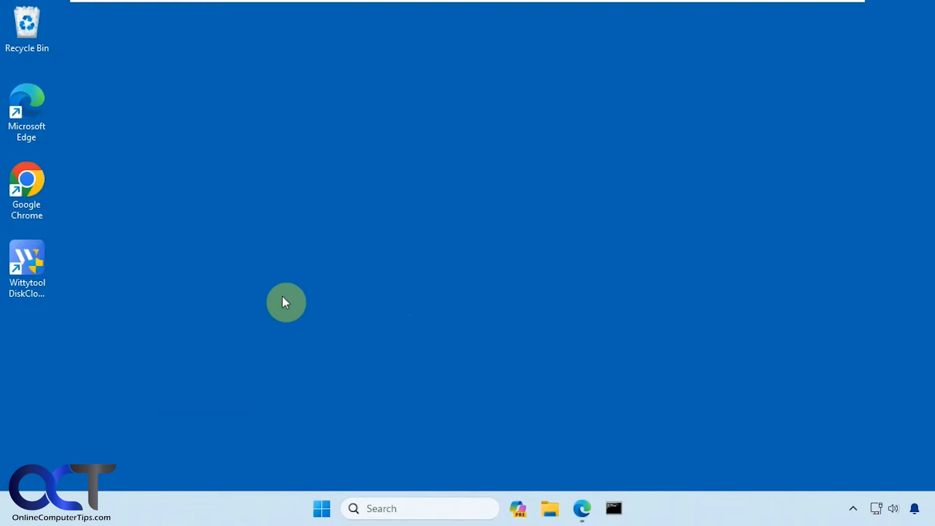
{"action": "mouse_move", "coordinate": [259, 292]}
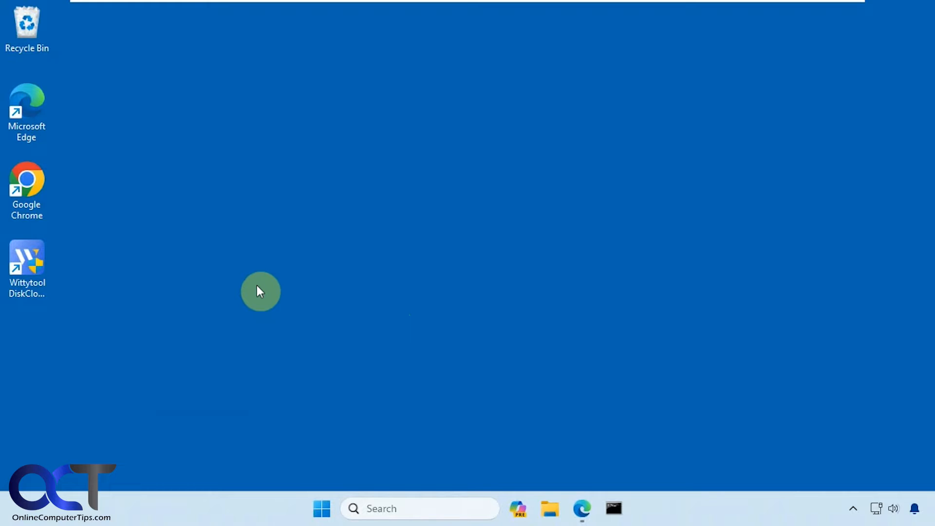
{"action": "mouse_move", "coordinate": [167, 264]}
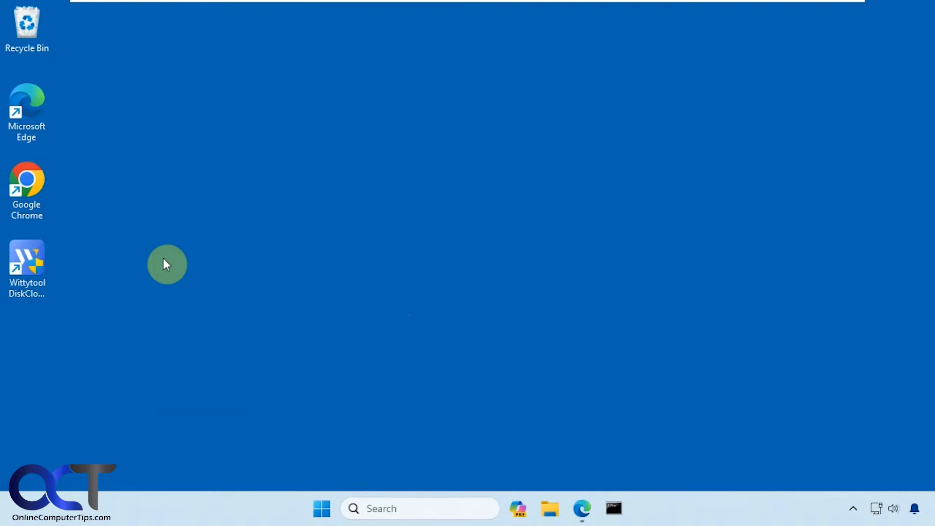
{"action": "mouse_move", "coordinate": [165, 267]}
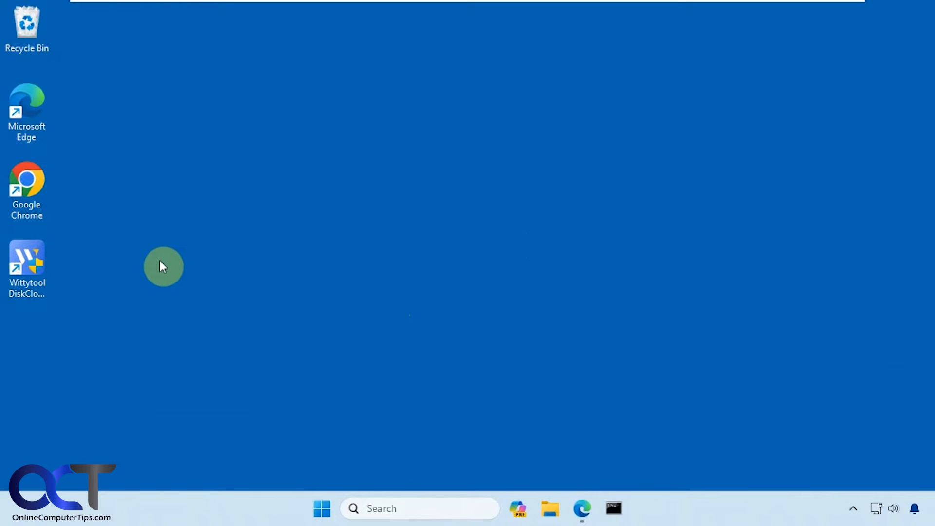
{"action": "mouse_move", "coordinate": [158, 266]}
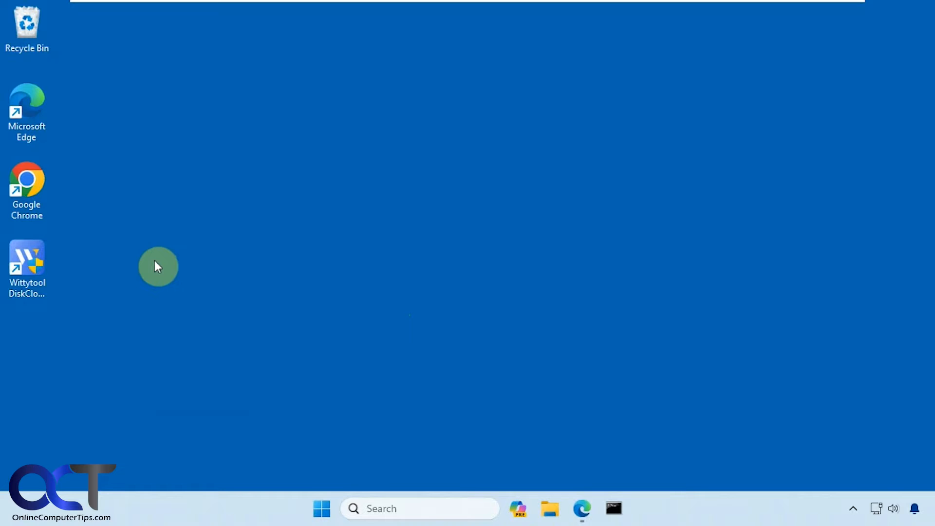
- Launch Wittytool DiskClone from its desktop shortcut and approve the administrator prompt
{"action": "double_click", "coordinate": [26, 265]}
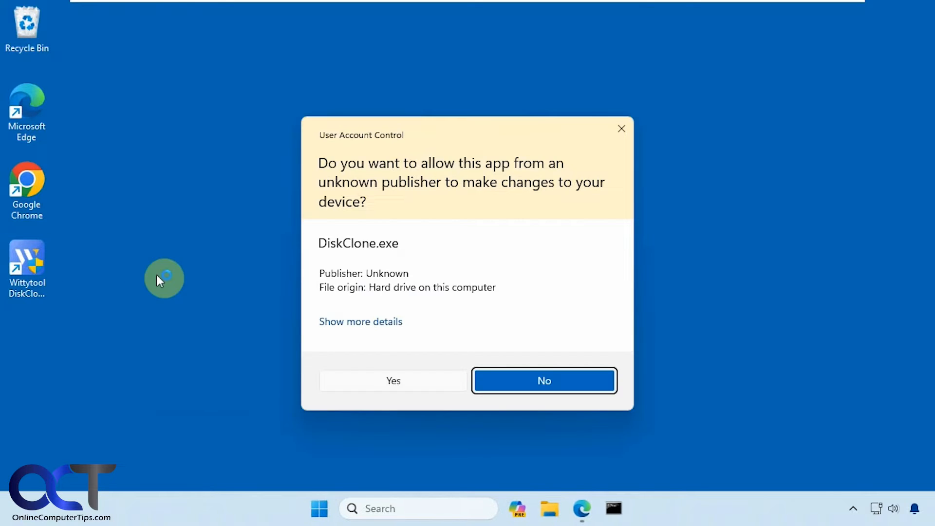
{"action": "left_click", "coordinate": [393, 380]}
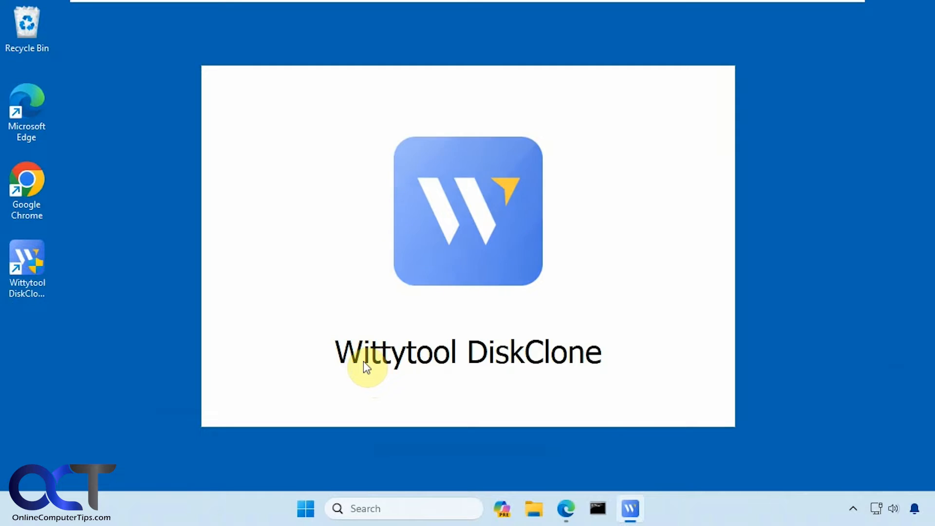
{"action": "mouse_move", "coordinate": [384, 288]}
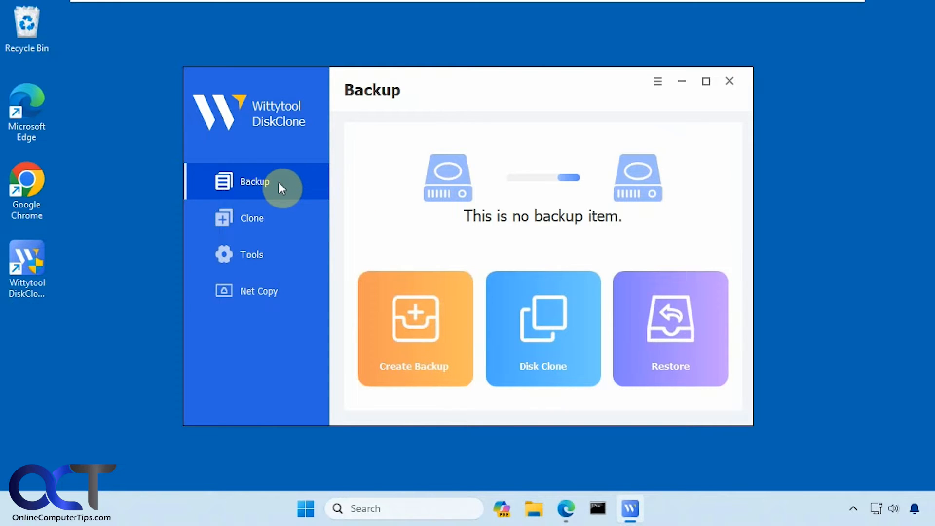
- Open the Tools page and its Clone section to see the migration options
{"action": "left_click", "coordinate": [250, 255]}
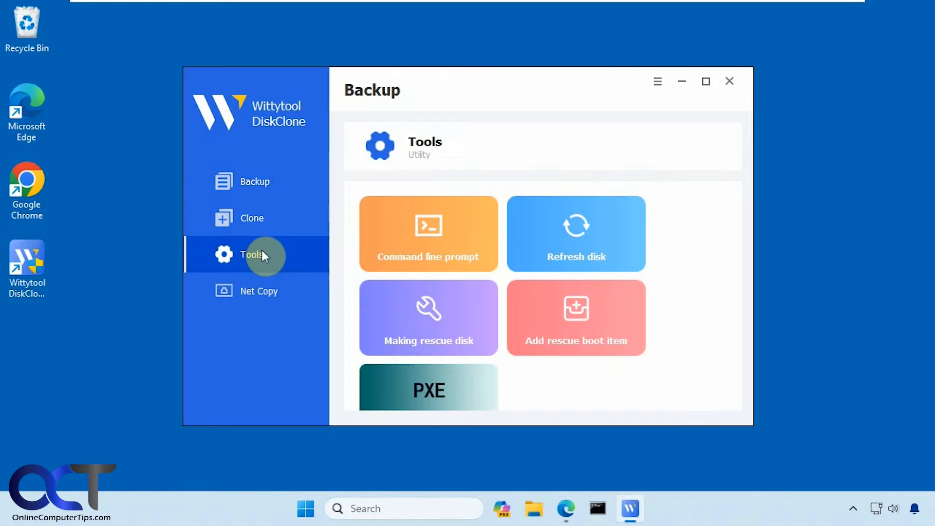
{"action": "left_click", "coordinate": [251, 255]}
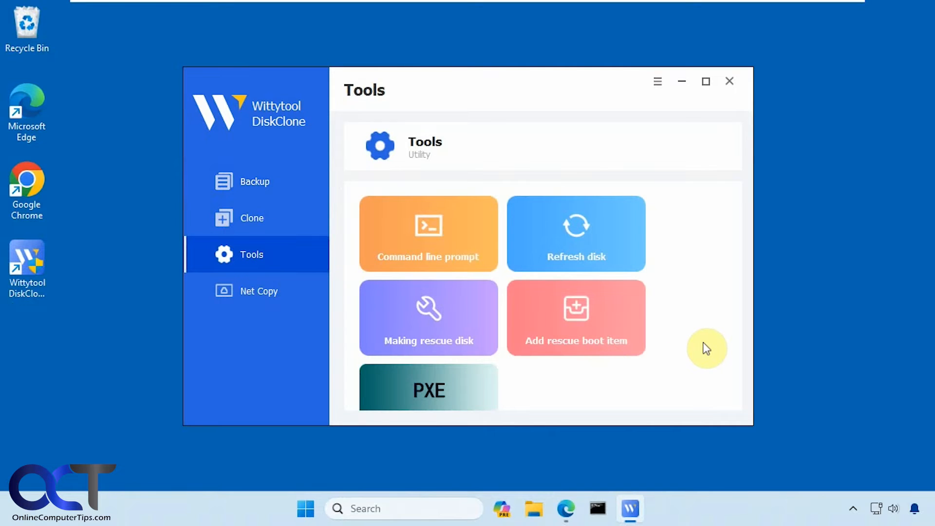
{"action": "mouse_move", "coordinate": [672, 332]}
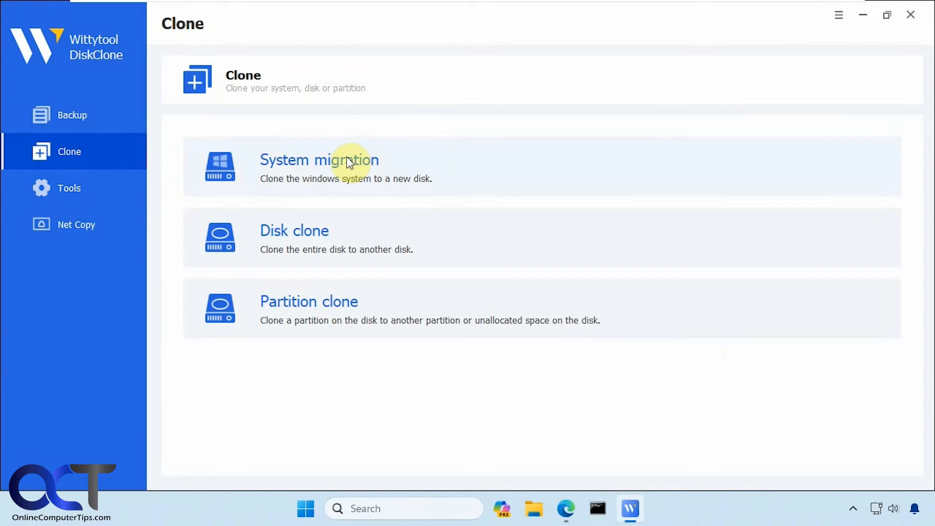
{"action": "mouse_move", "coordinate": [276, 246]}
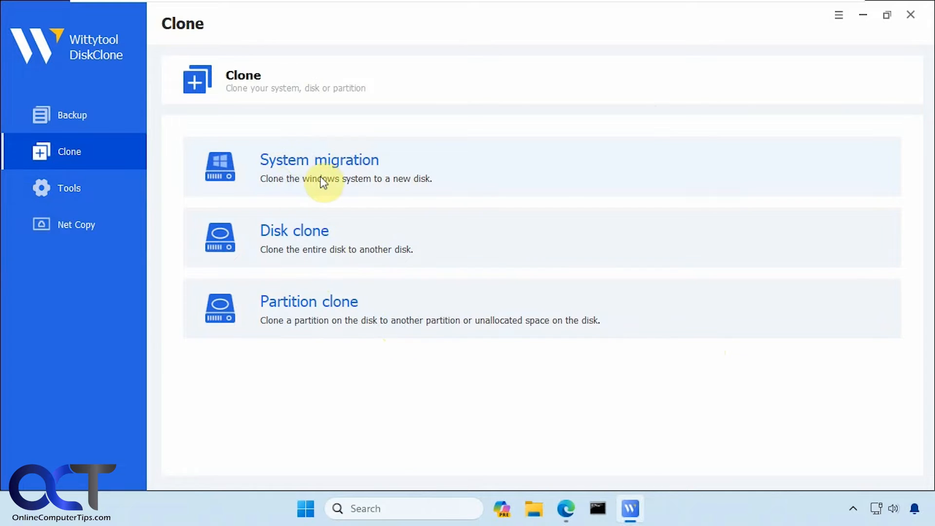
{"action": "mouse_move", "coordinate": [322, 168]}
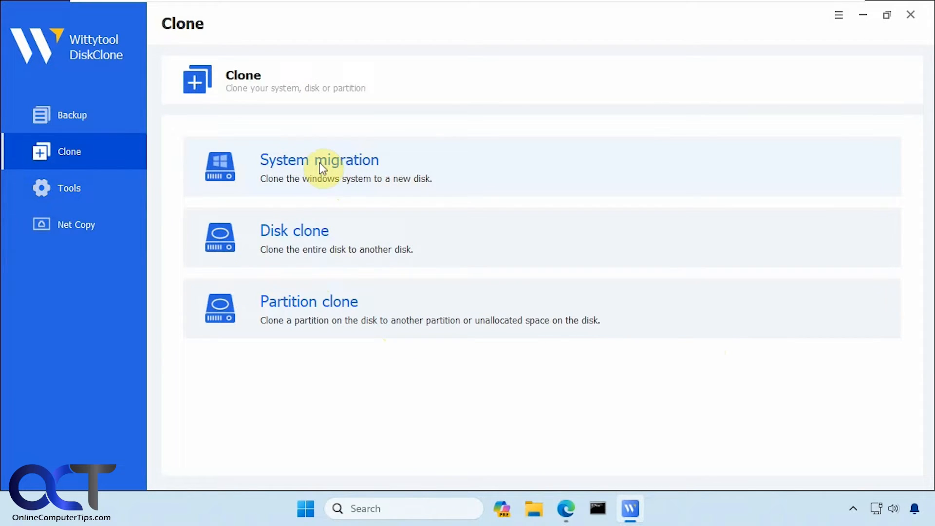
- Start System migration, open Disk Management via 'disk ma', and cancel disk initialization
{"action": "left_click", "coordinate": [319, 167]}
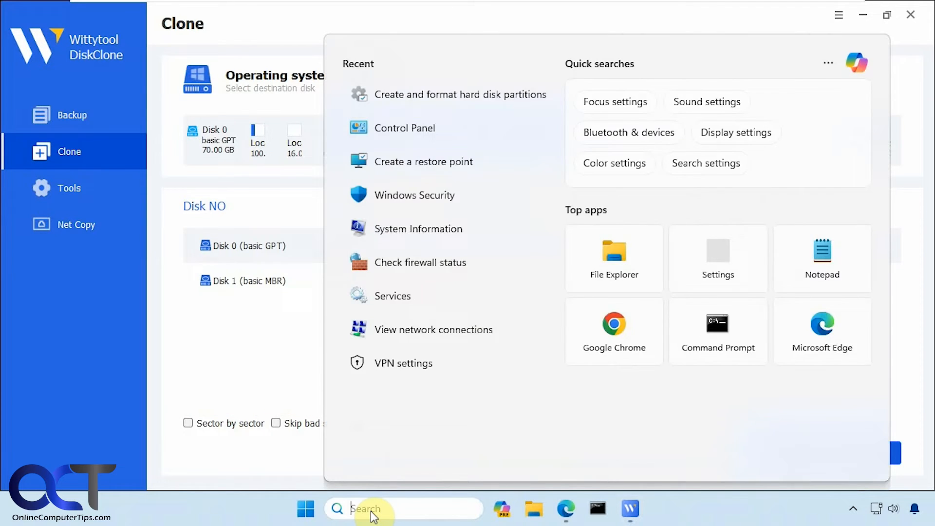
{"action": "type", "text": "disk ma"}
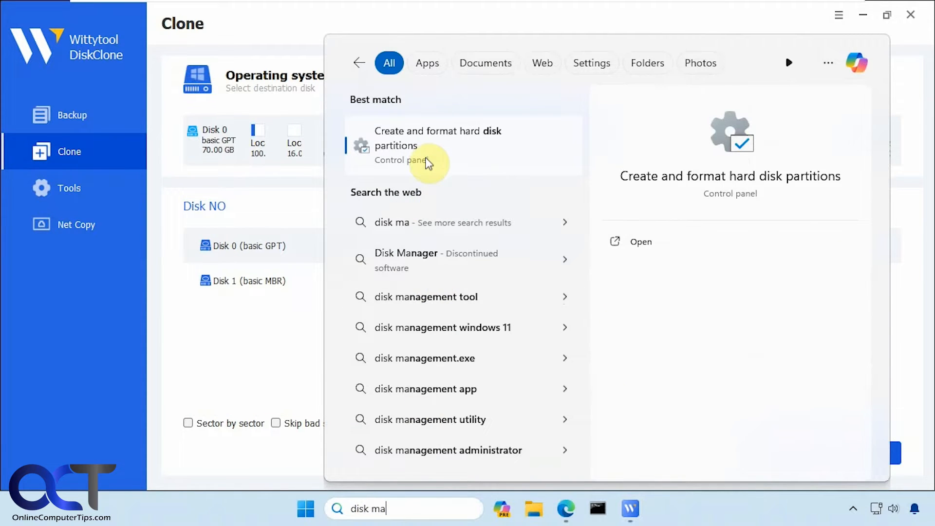
{"action": "left_click", "coordinate": [430, 145]}
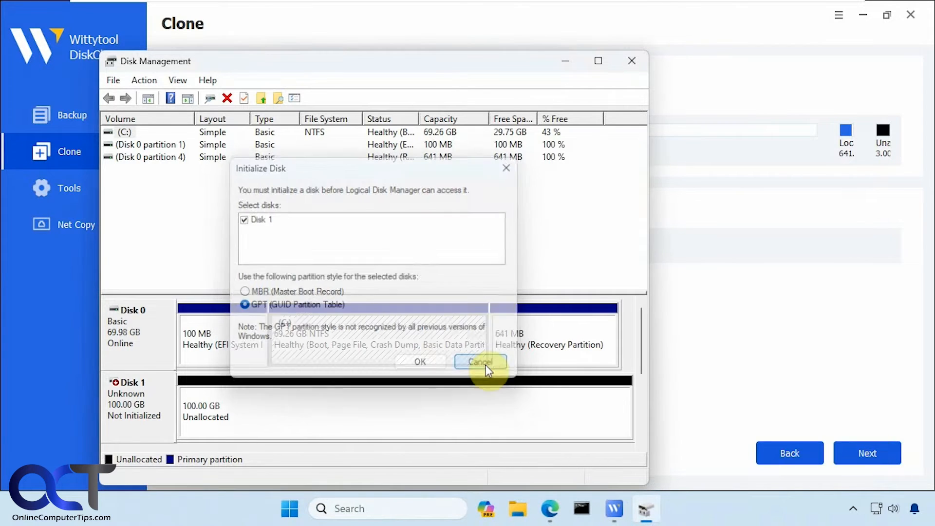
{"action": "left_click", "coordinate": [480, 361]}
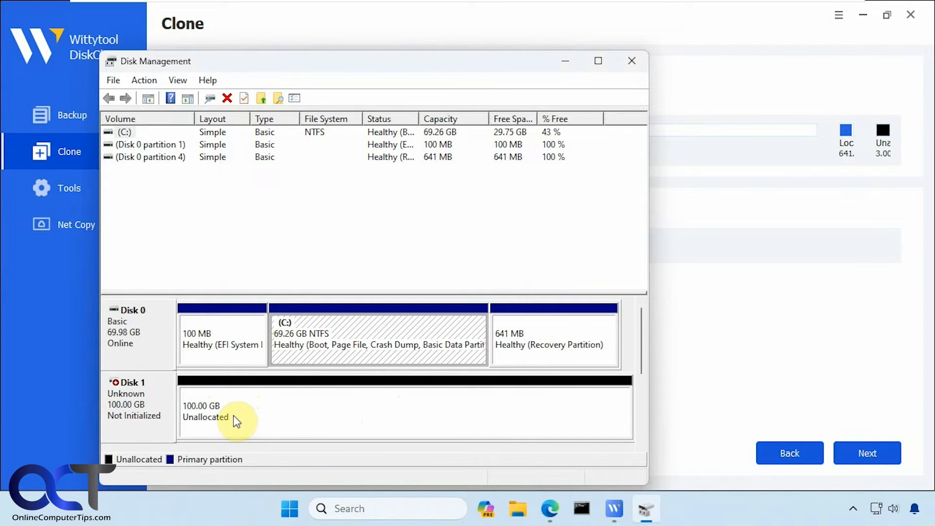
{"action": "mouse_move", "coordinate": [369, 416]}
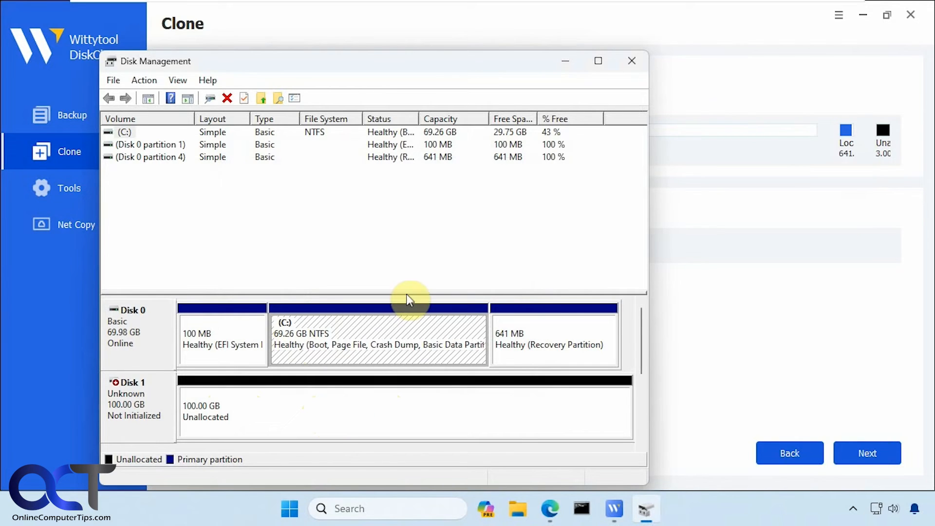
{"action": "mouse_move", "coordinate": [182, 399]}
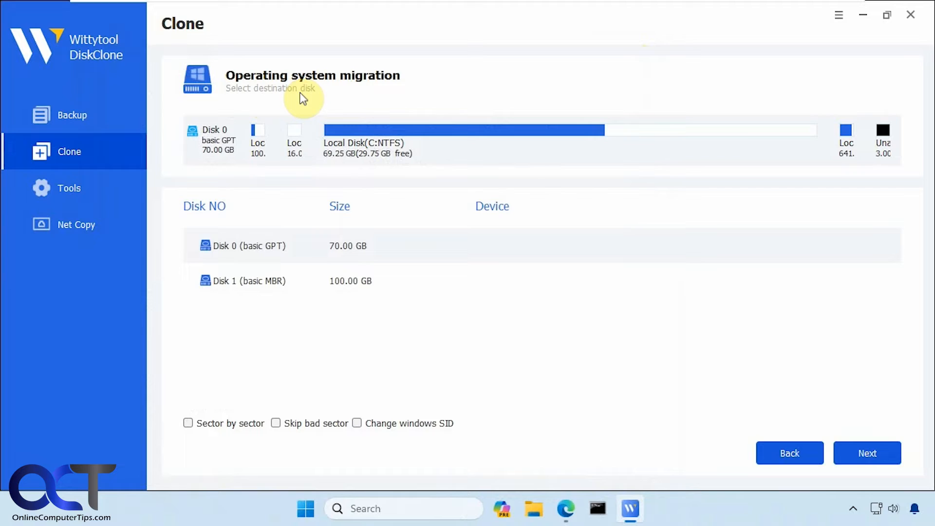
- Choose the 100 GB basic MBR Disk 1 as destination and continue
{"action": "left_click", "coordinate": [244, 281]}
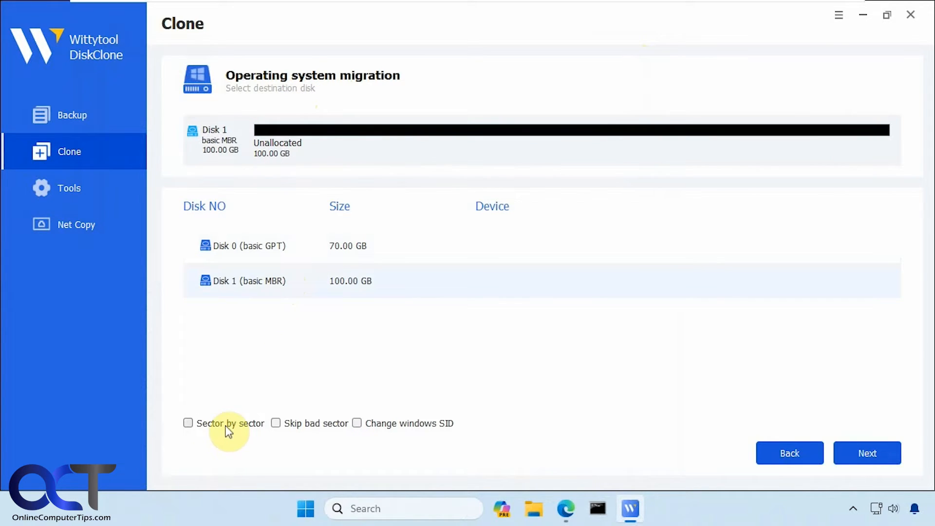
{"action": "mouse_move", "coordinate": [393, 428]}
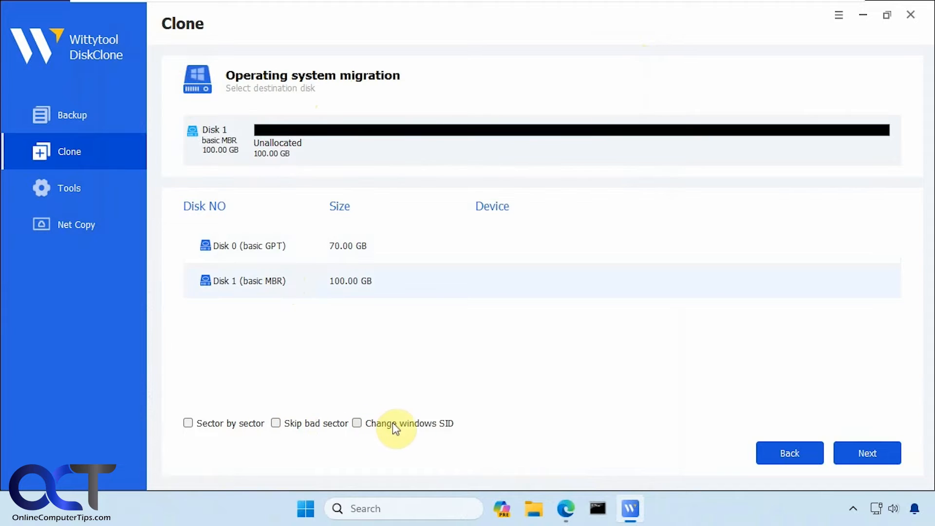
{"action": "mouse_move", "coordinate": [449, 433]}
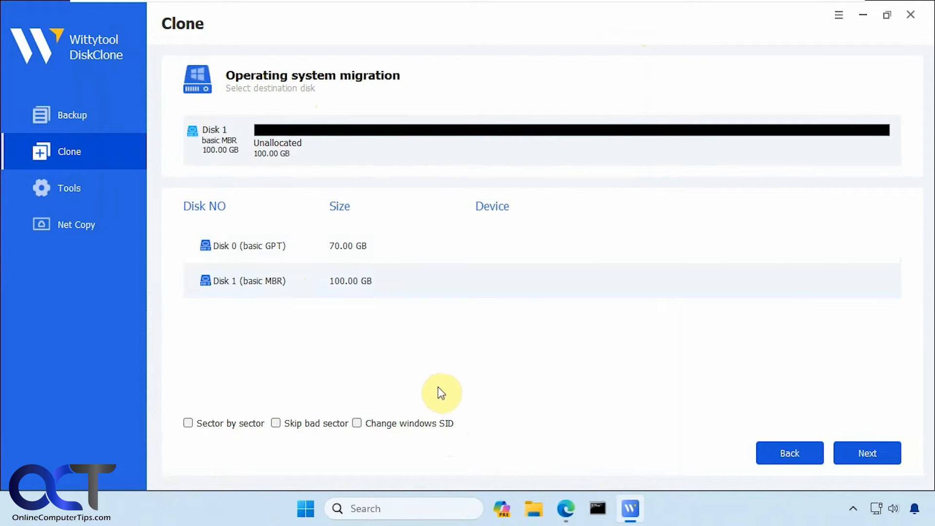
{"action": "mouse_move", "coordinate": [434, 379]}
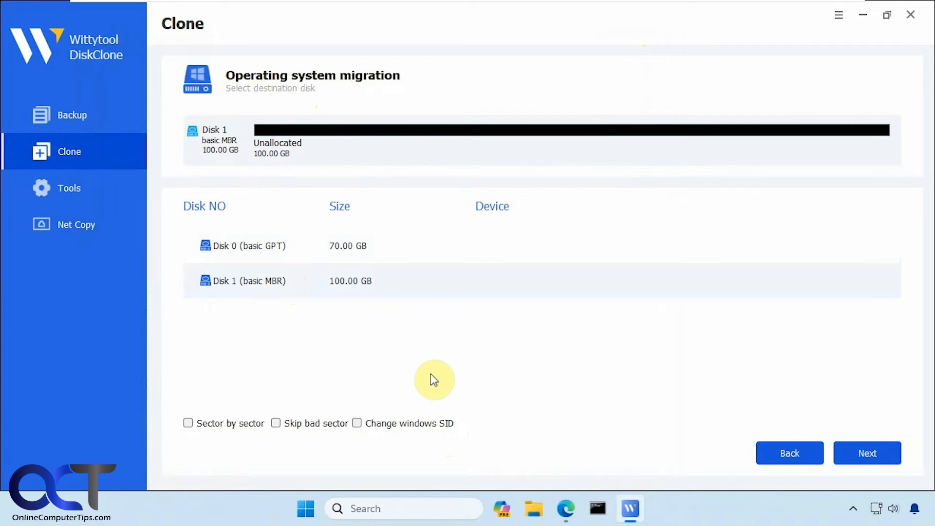
{"action": "mouse_move", "coordinate": [428, 391]}
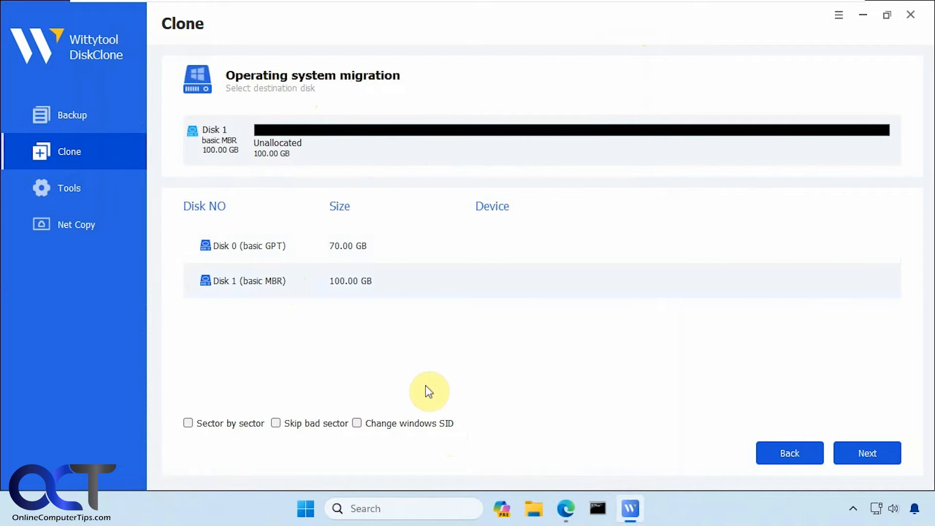
{"action": "mouse_move", "coordinate": [427, 429]}
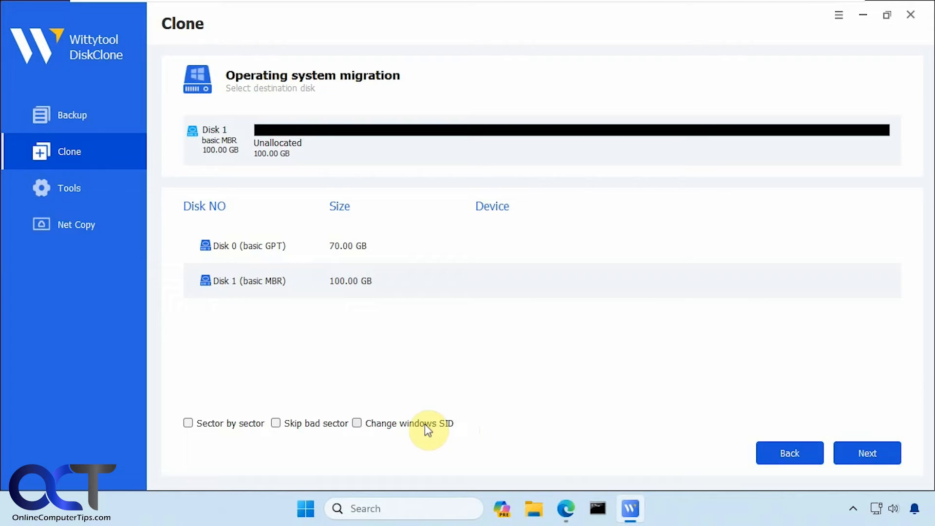
{"action": "mouse_move", "coordinate": [500, 355]}
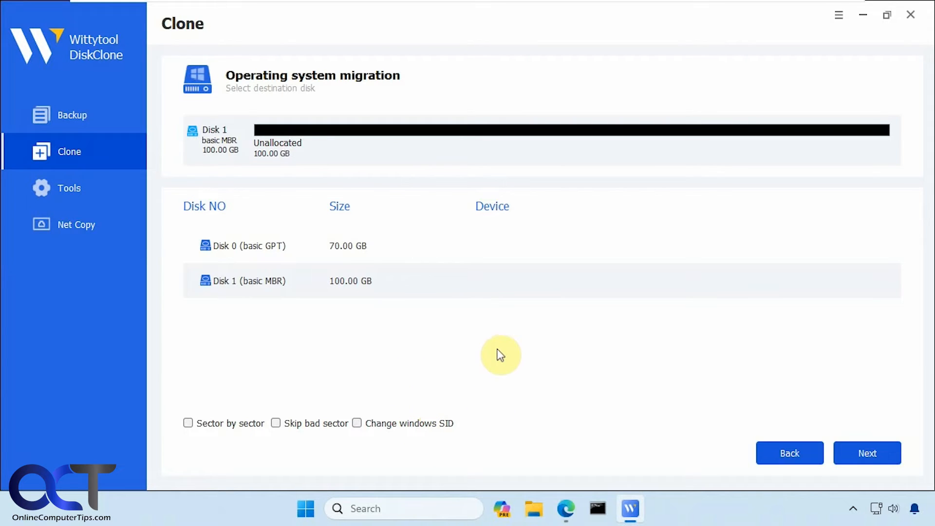
{"action": "mouse_move", "coordinate": [481, 349]}
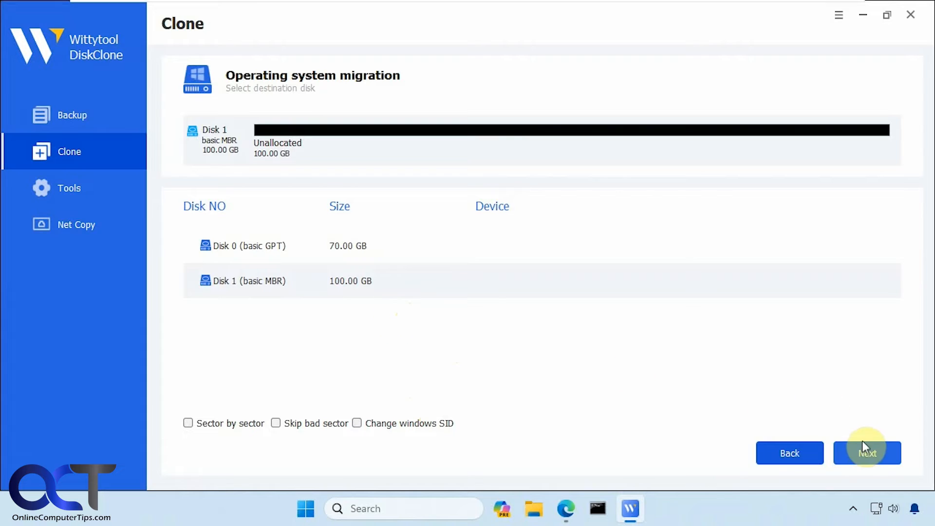
{"action": "left_click", "coordinate": [866, 453]}
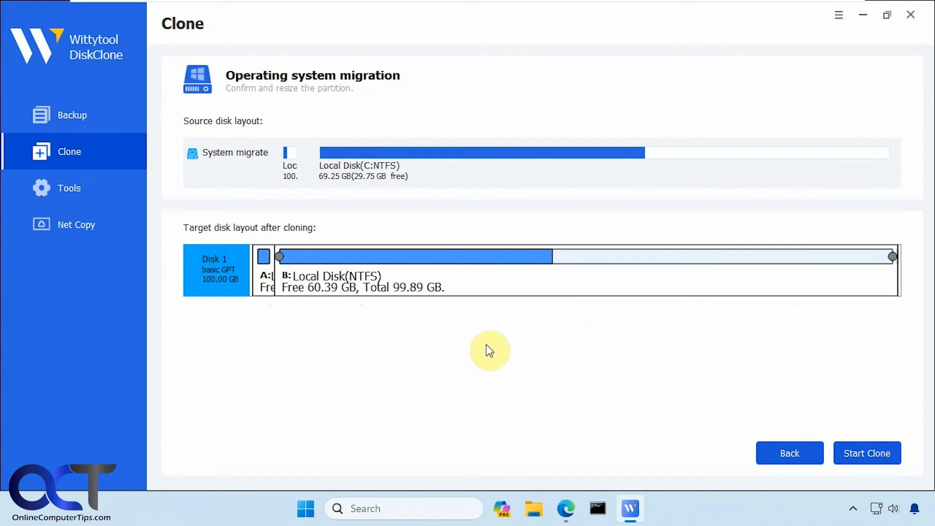
{"action": "mouse_move", "coordinate": [308, 234]}
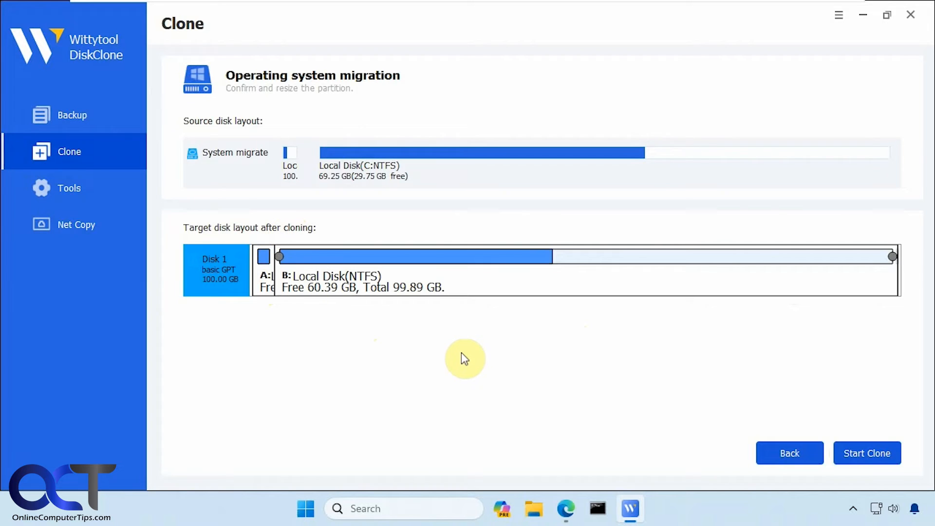
{"action": "mouse_move", "coordinate": [866, 452]}
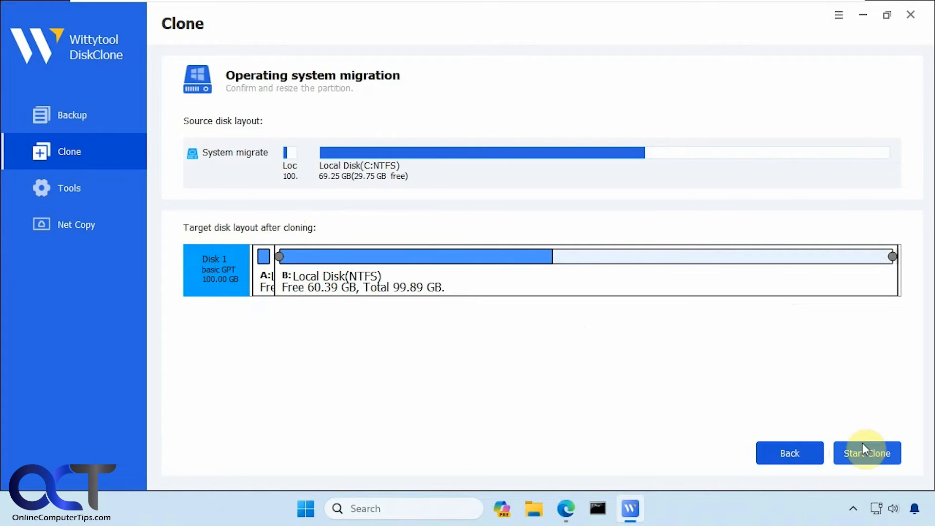
- Start the clone to Disk 1 and confirm the erase warning
{"action": "left_click", "coordinate": [865, 452]}
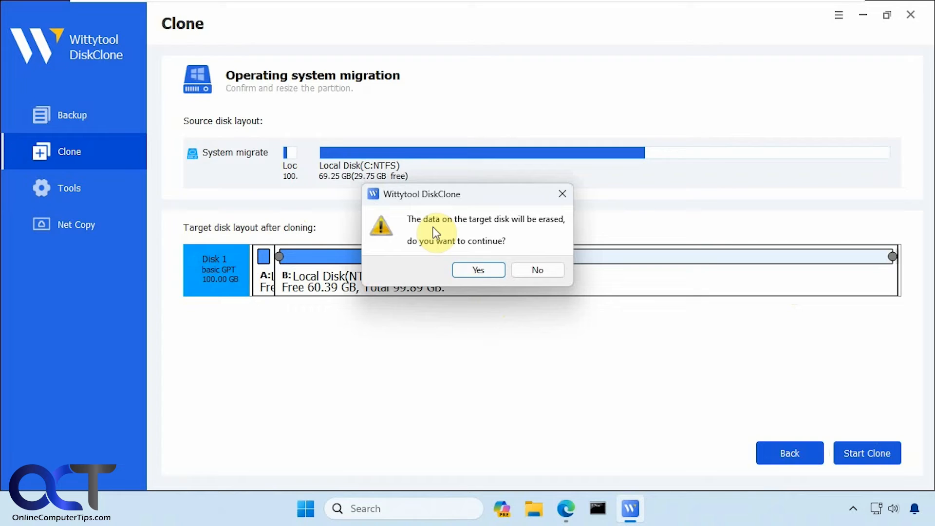
{"action": "mouse_move", "coordinate": [469, 232]}
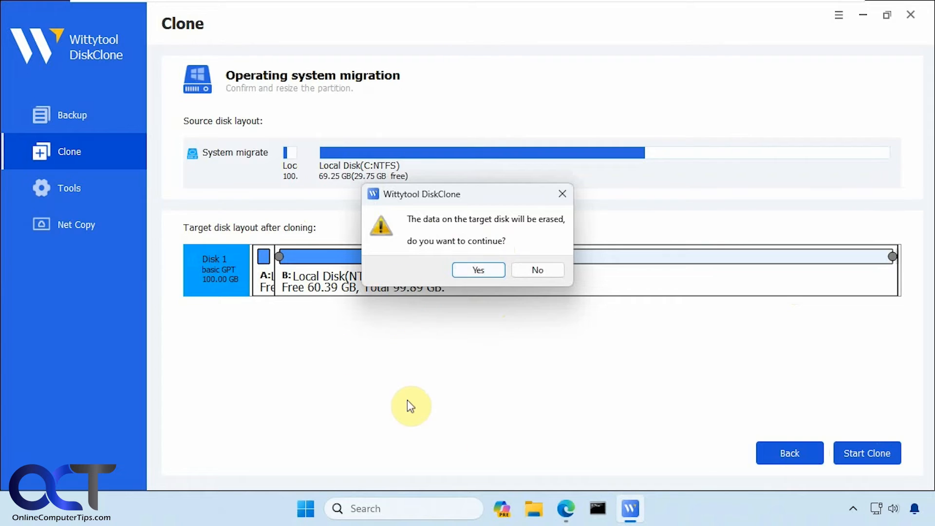
{"action": "mouse_move", "coordinate": [422, 339]}
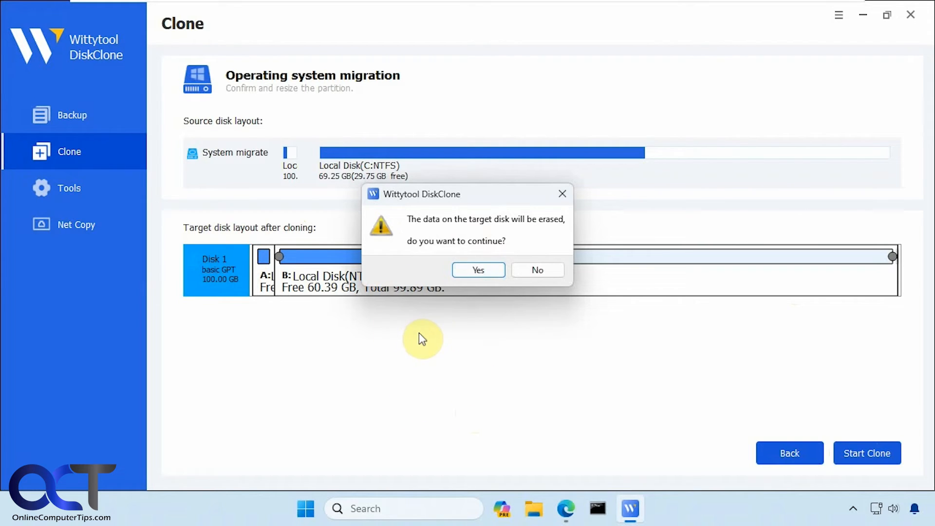
{"action": "left_click", "coordinate": [477, 269]}
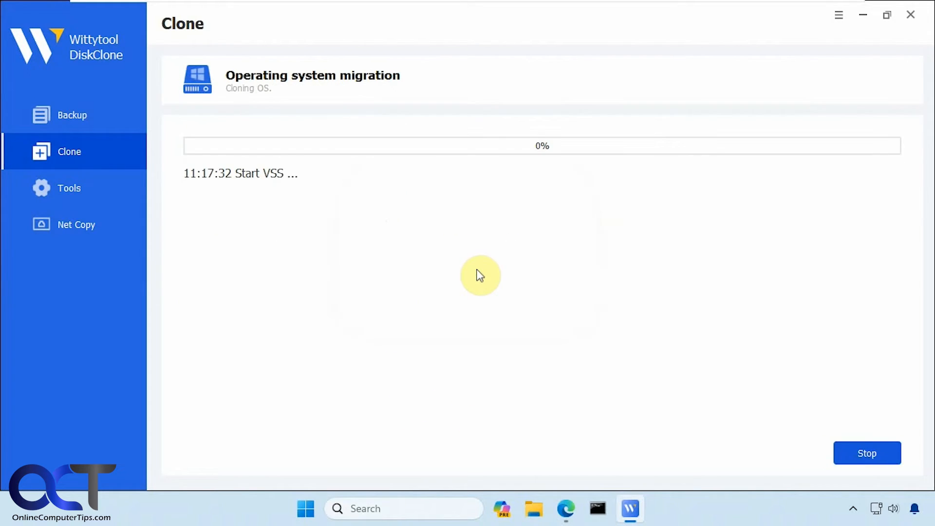
{"action": "mouse_move", "coordinate": [477, 300]}
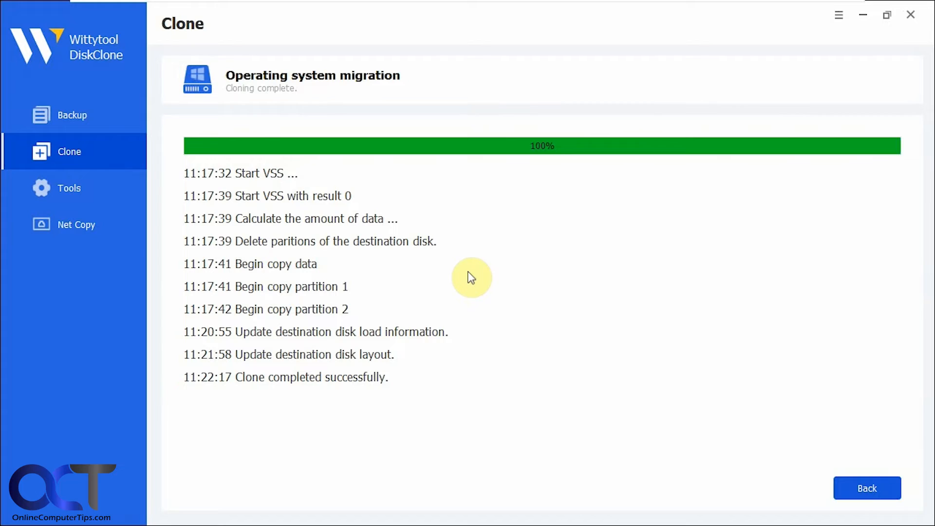
{"action": "mouse_move", "coordinate": [198, 183]}
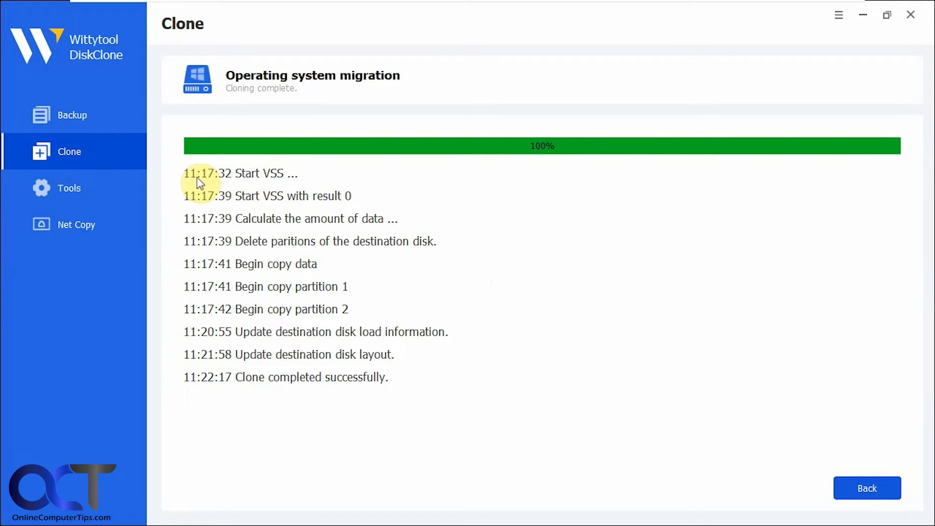
{"action": "mouse_move", "coordinate": [223, 386]}
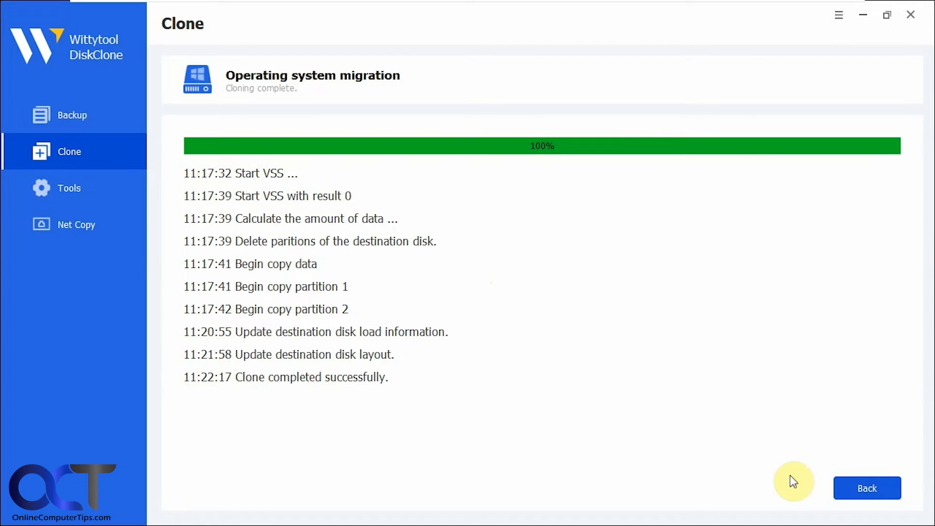
- Go back from the completed-clone screen and close DiskClone
{"action": "left_click", "coordinate": [866, 488]}
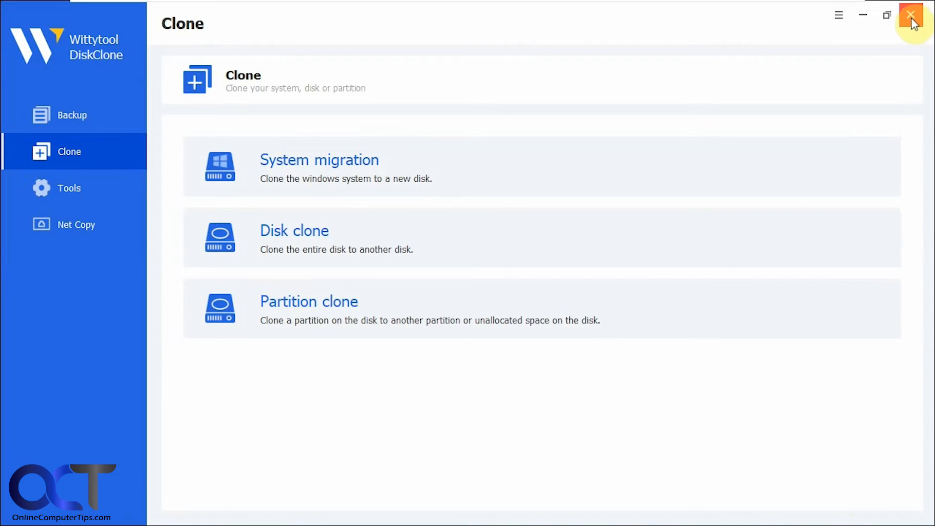
{"action": "left_click", "coordinate": [910, 15]}
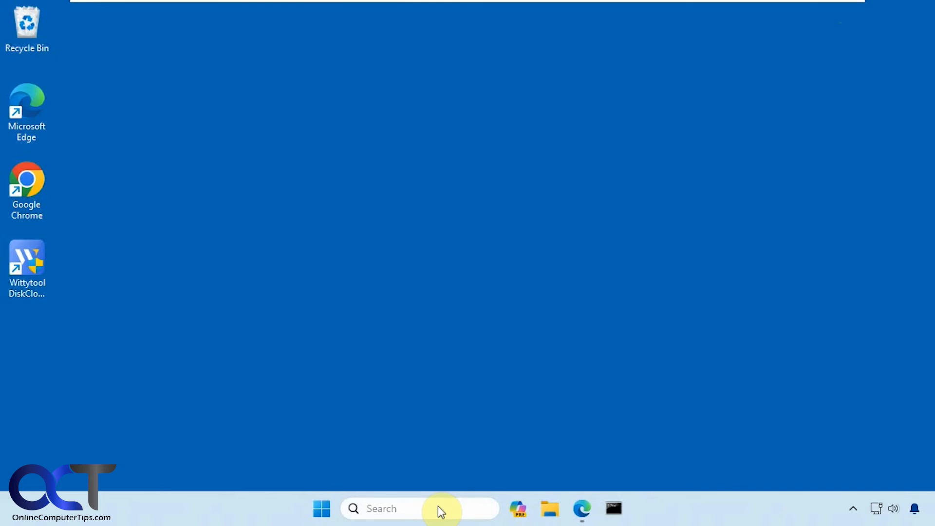
{"action": "type", "text": "disk ma"}
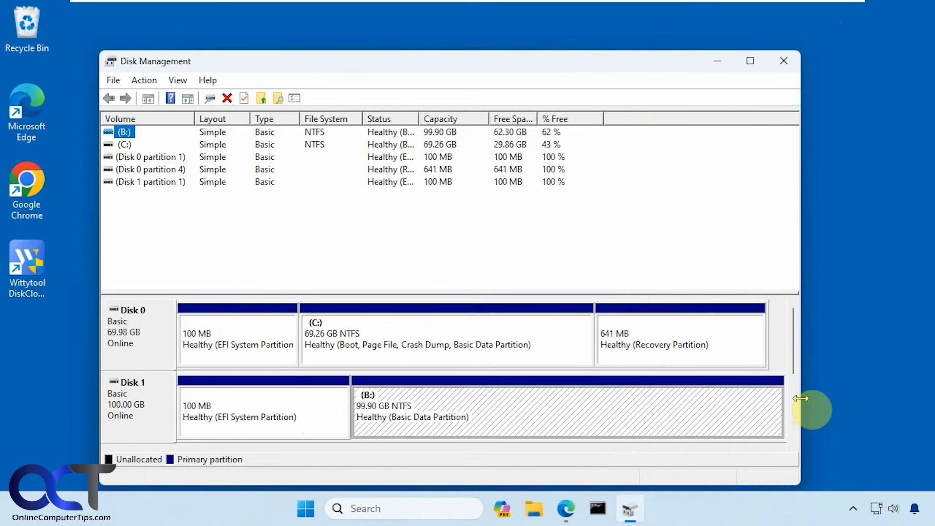
{"action": "left_click", "coordinate": [750, 60]}
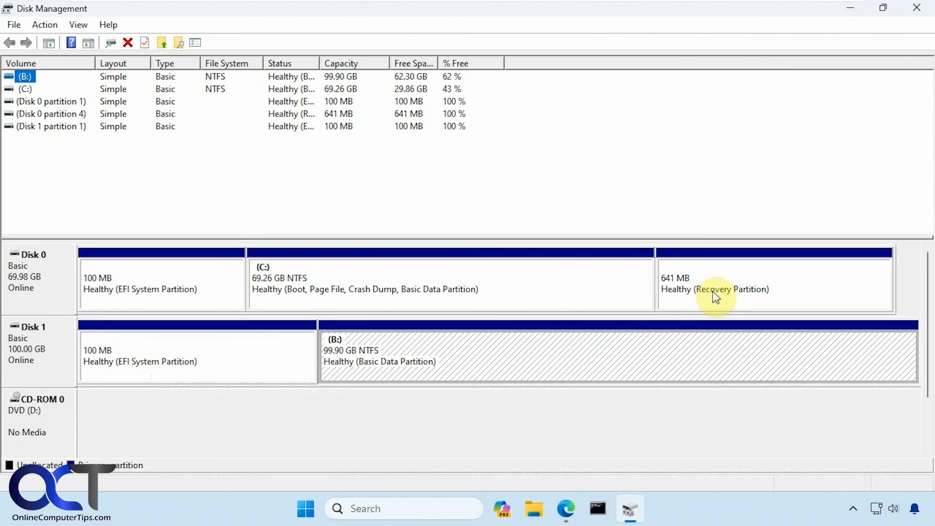
{"action": "mouse_move", "coordinate": [696, 300]}
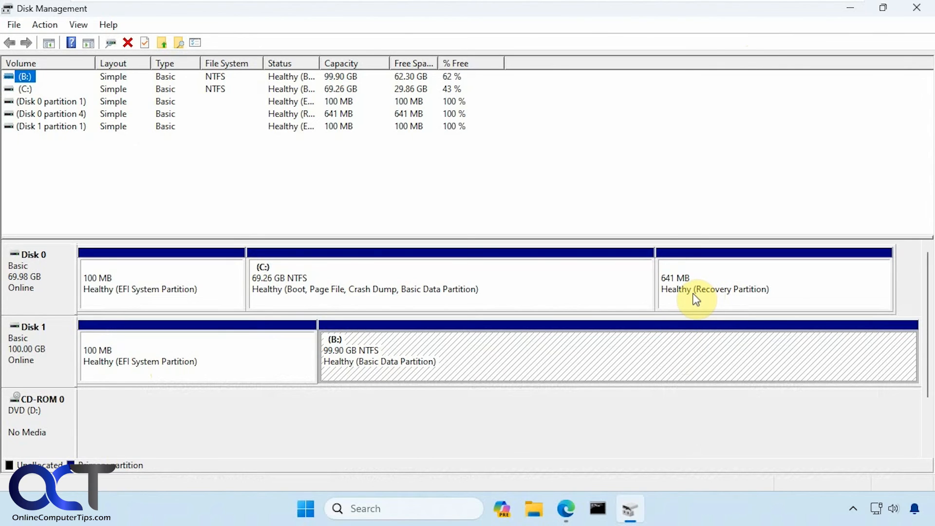
{"action": "mouse_move", "coordinate": [757, 115]}
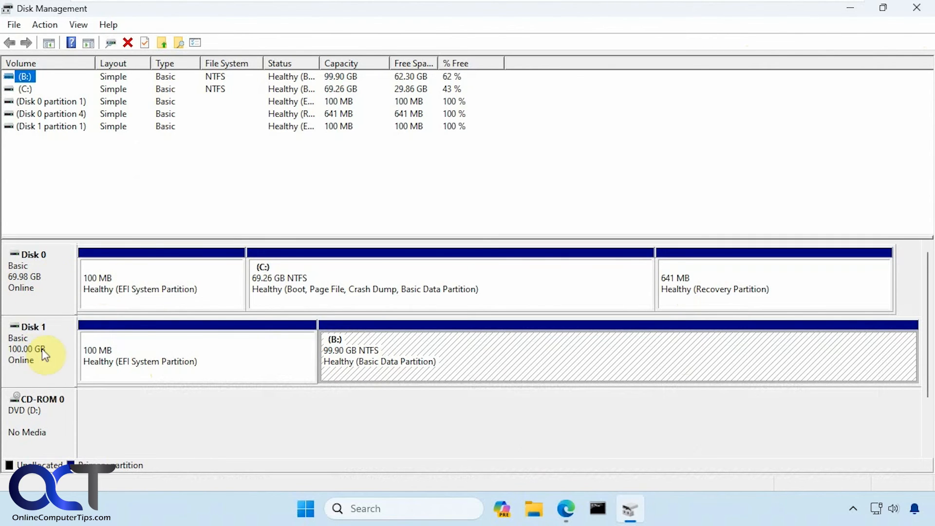
{"action": "left_click", "coordinate": [916, 7]}
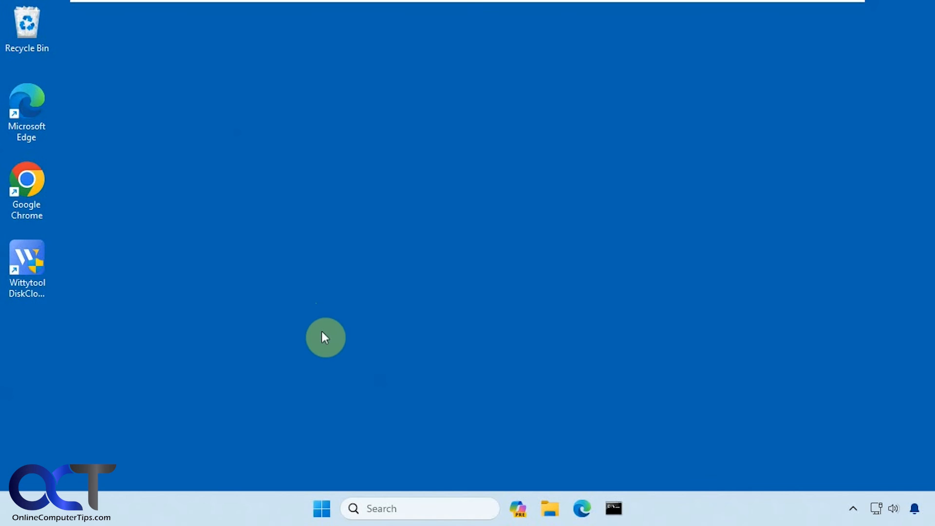
- Reopen Disk Management to view the 99.90 GB C: volume on the 100 GB Disk 0
{"action": "left_click", "coordinate": [419, 508]}
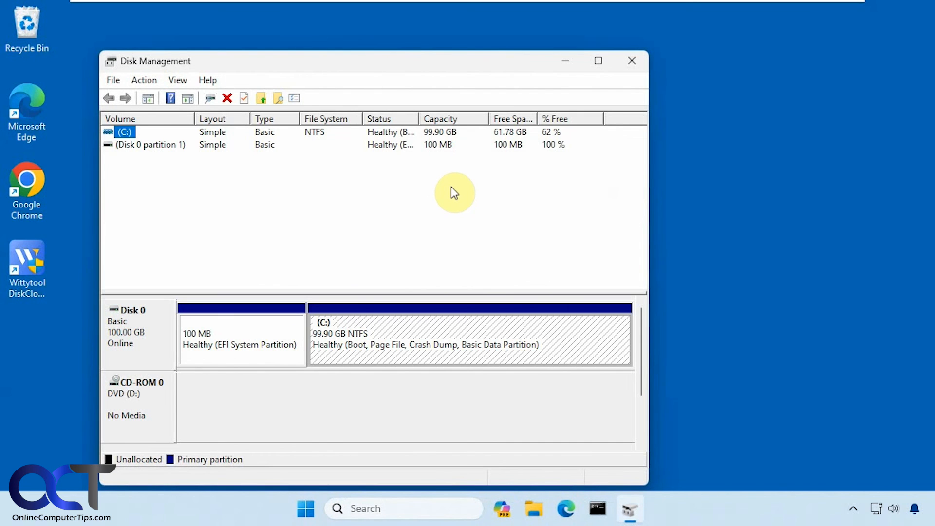
{"action": "mouse_move", "coordinate": [159, 345]}
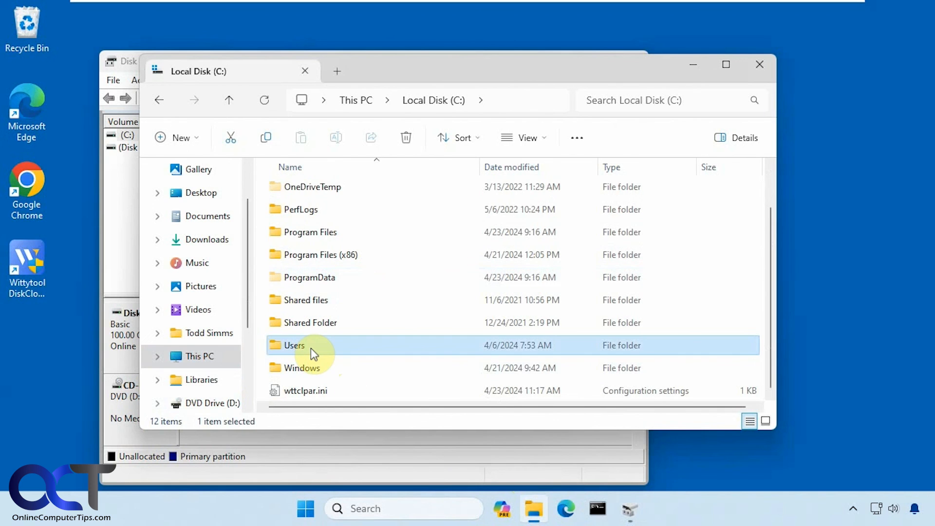
- Open the Users folder on Local Disk (C:) to see admin, todds and other users
{"action": "double_click", "coordinate": [294, 345]}
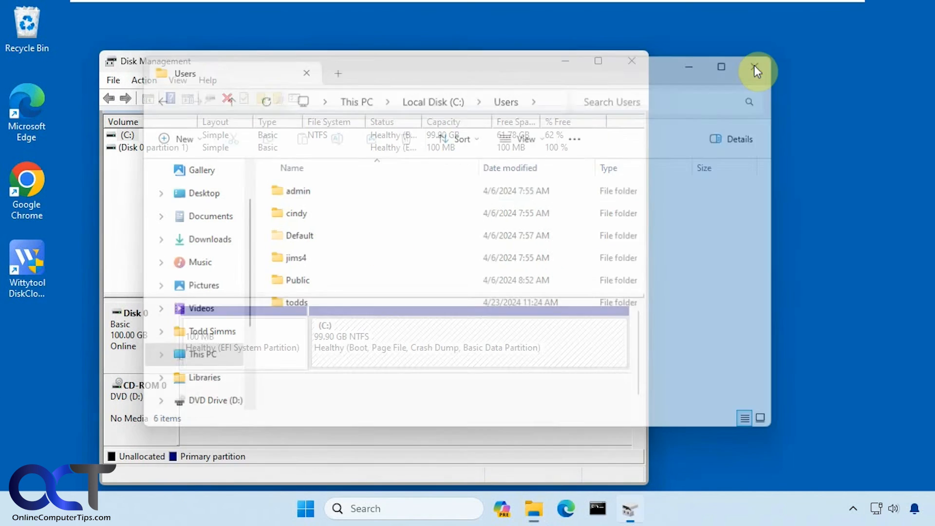